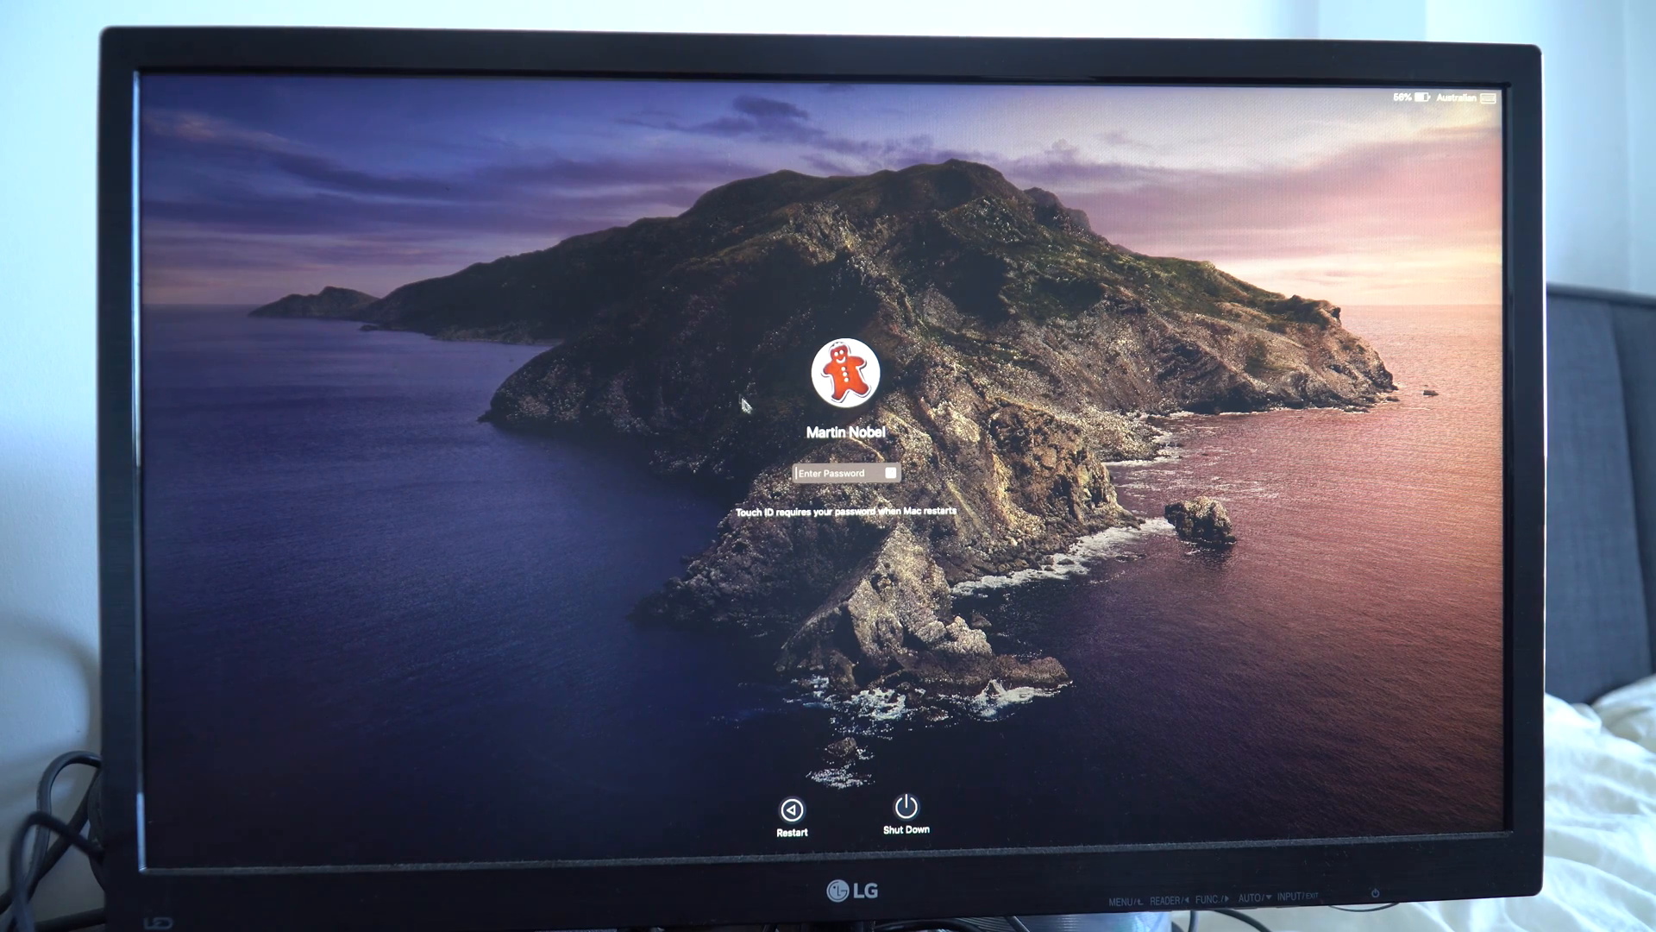
mouse_move(665, 560)
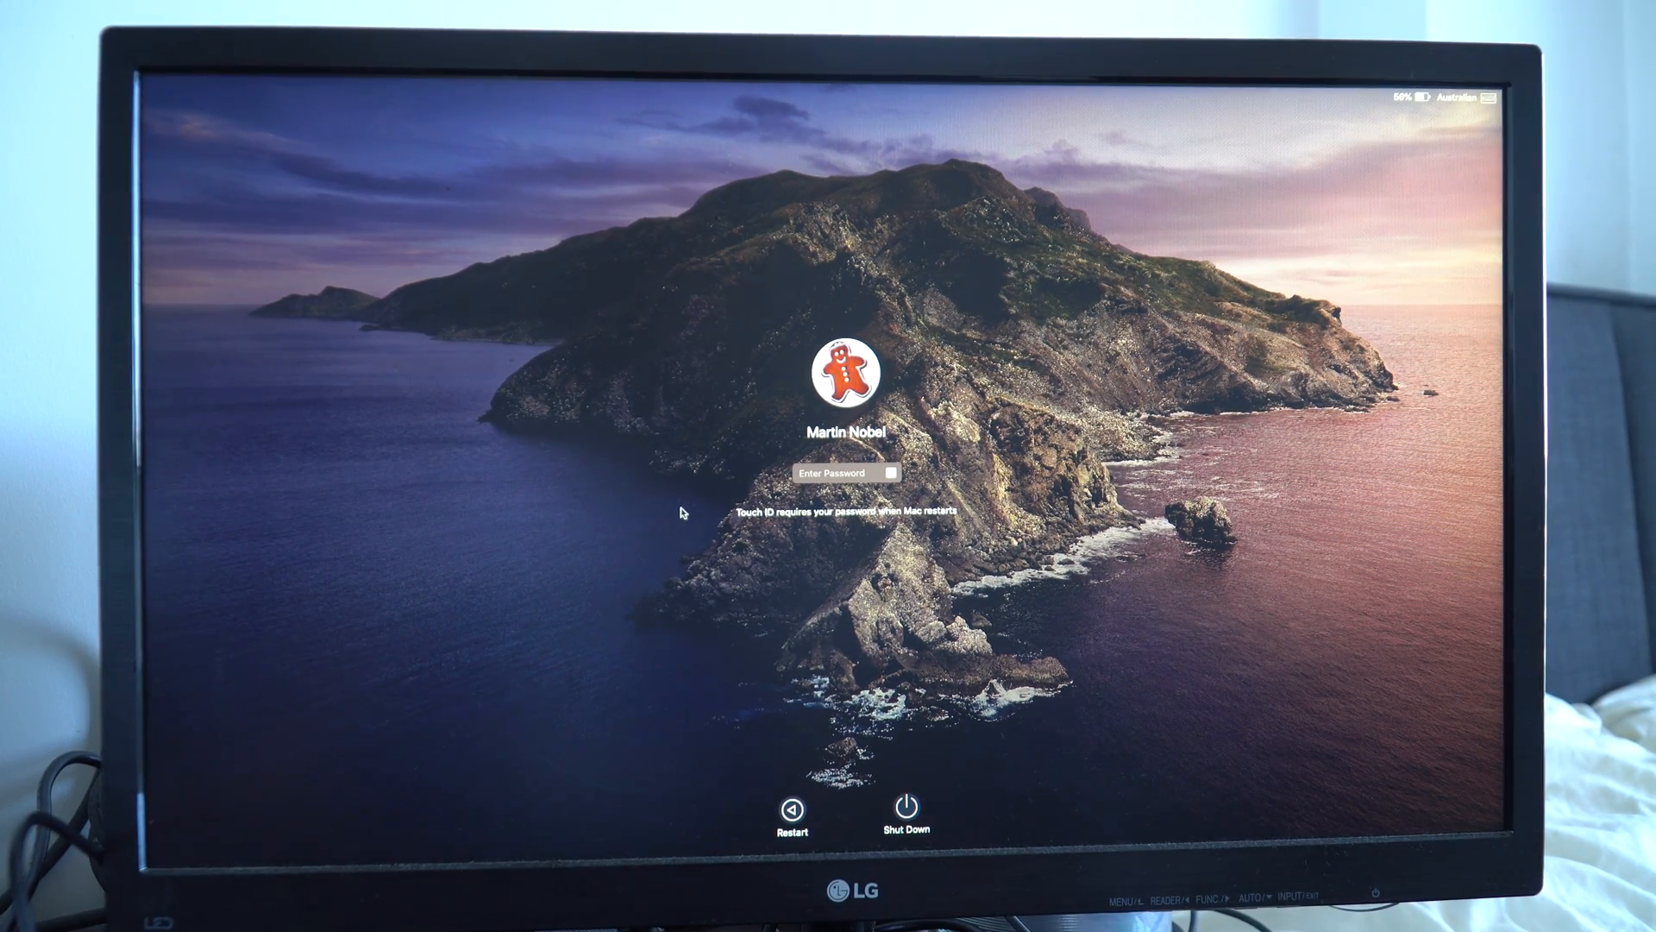
mouse_move(688, 517)
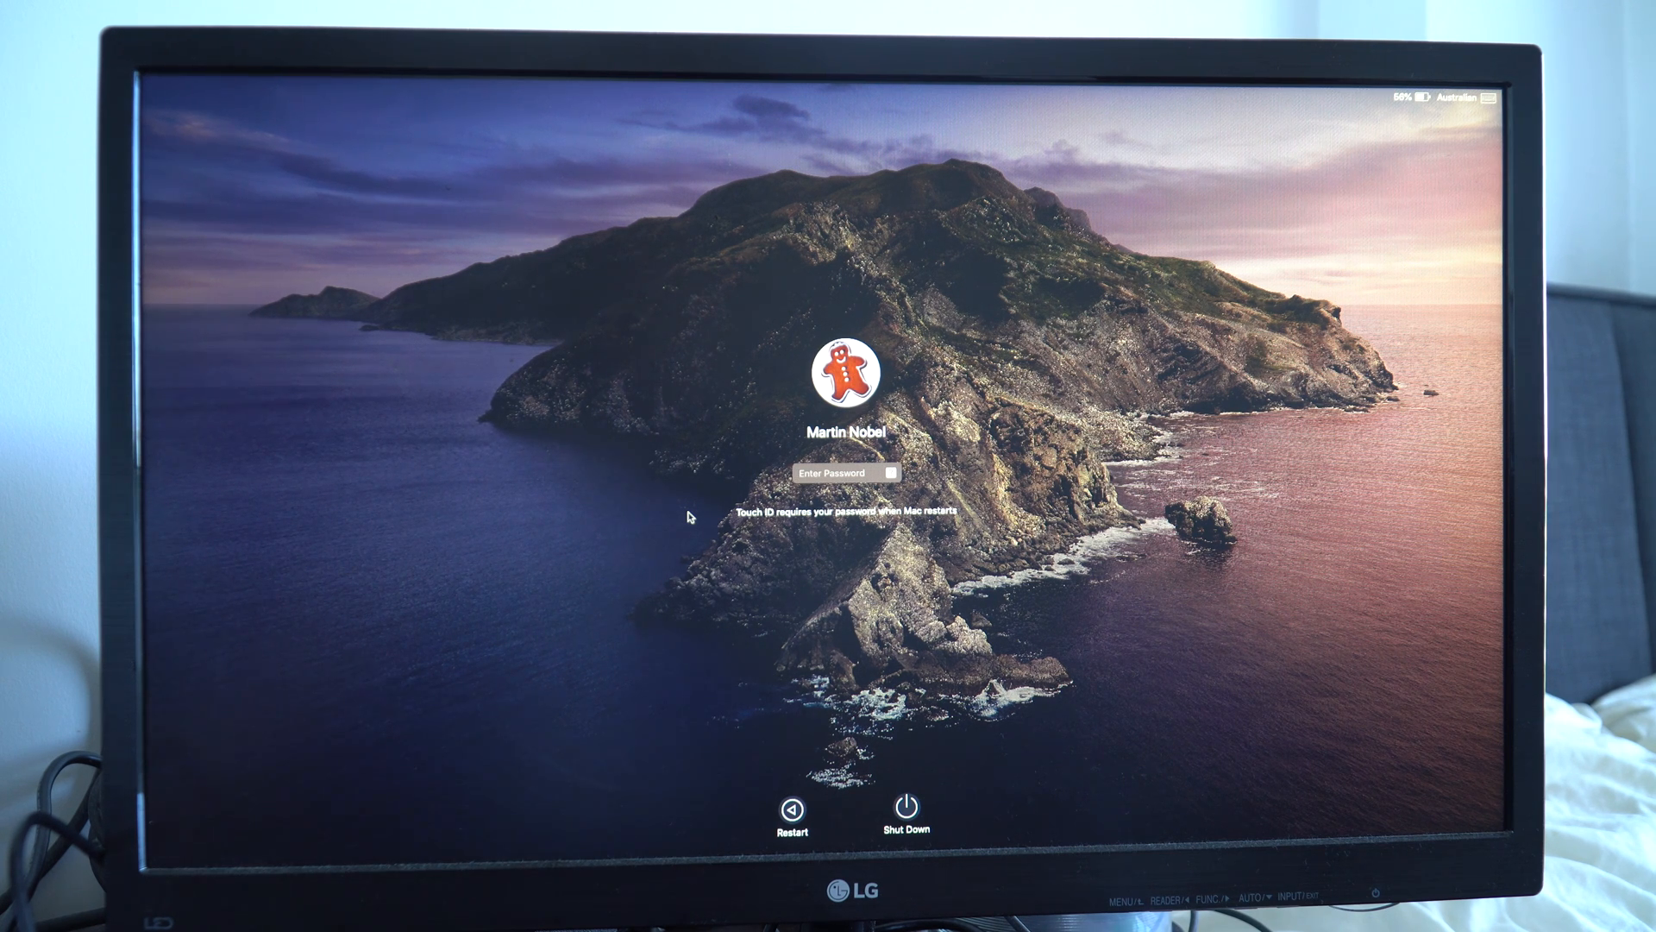
type("••••")
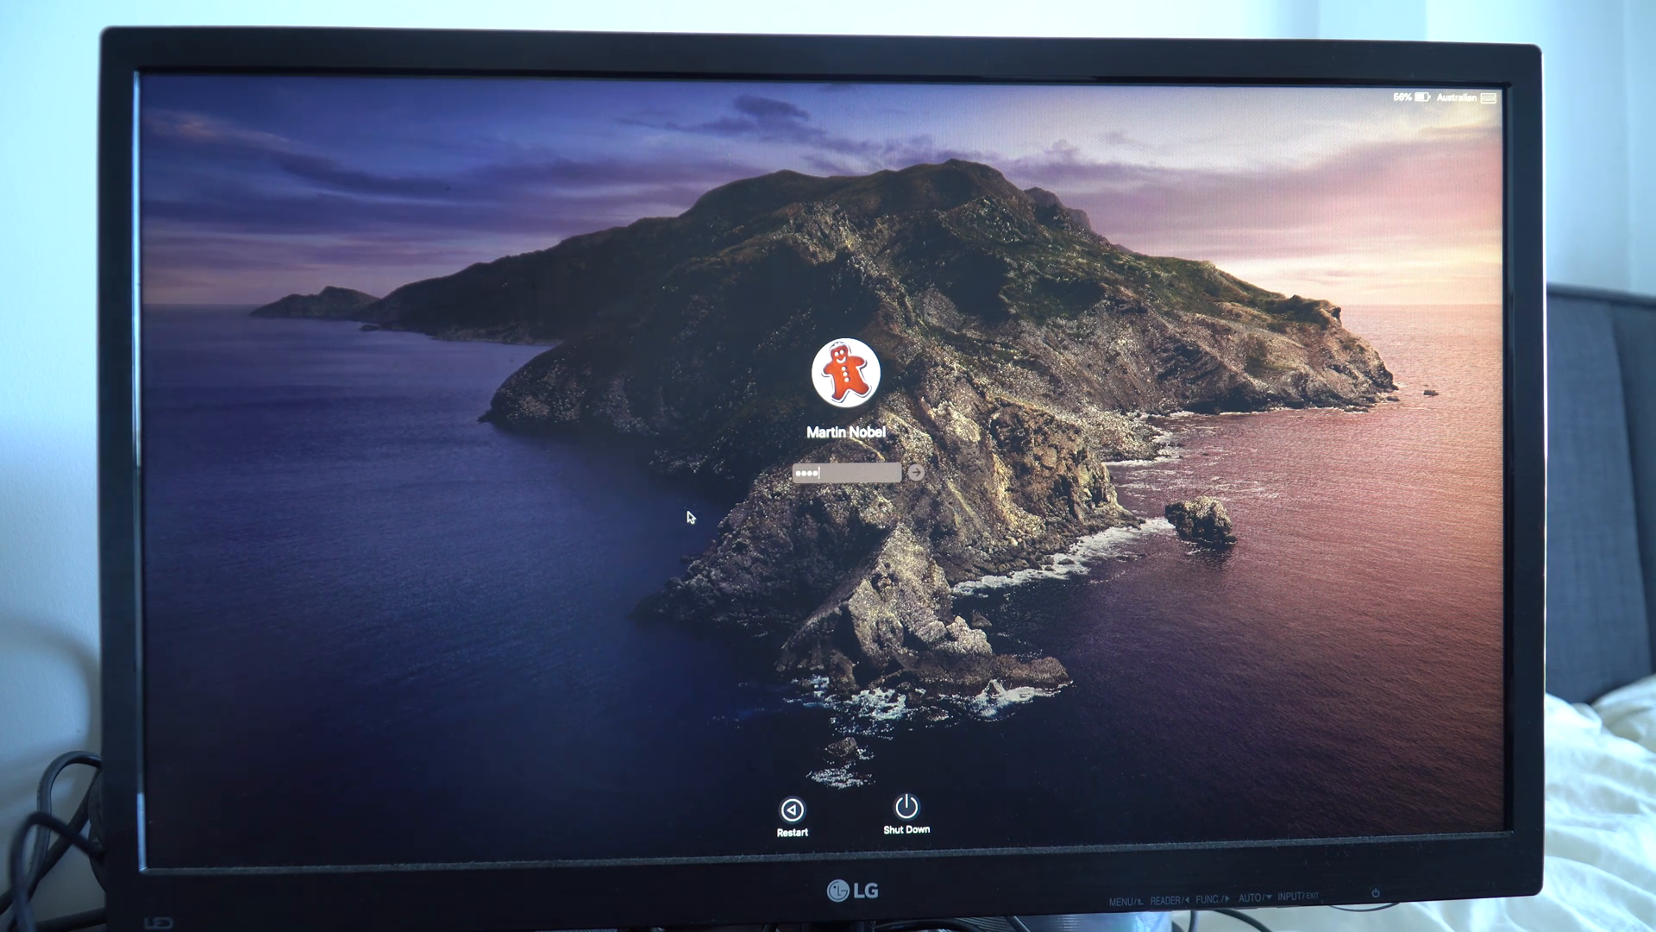
type("••••")
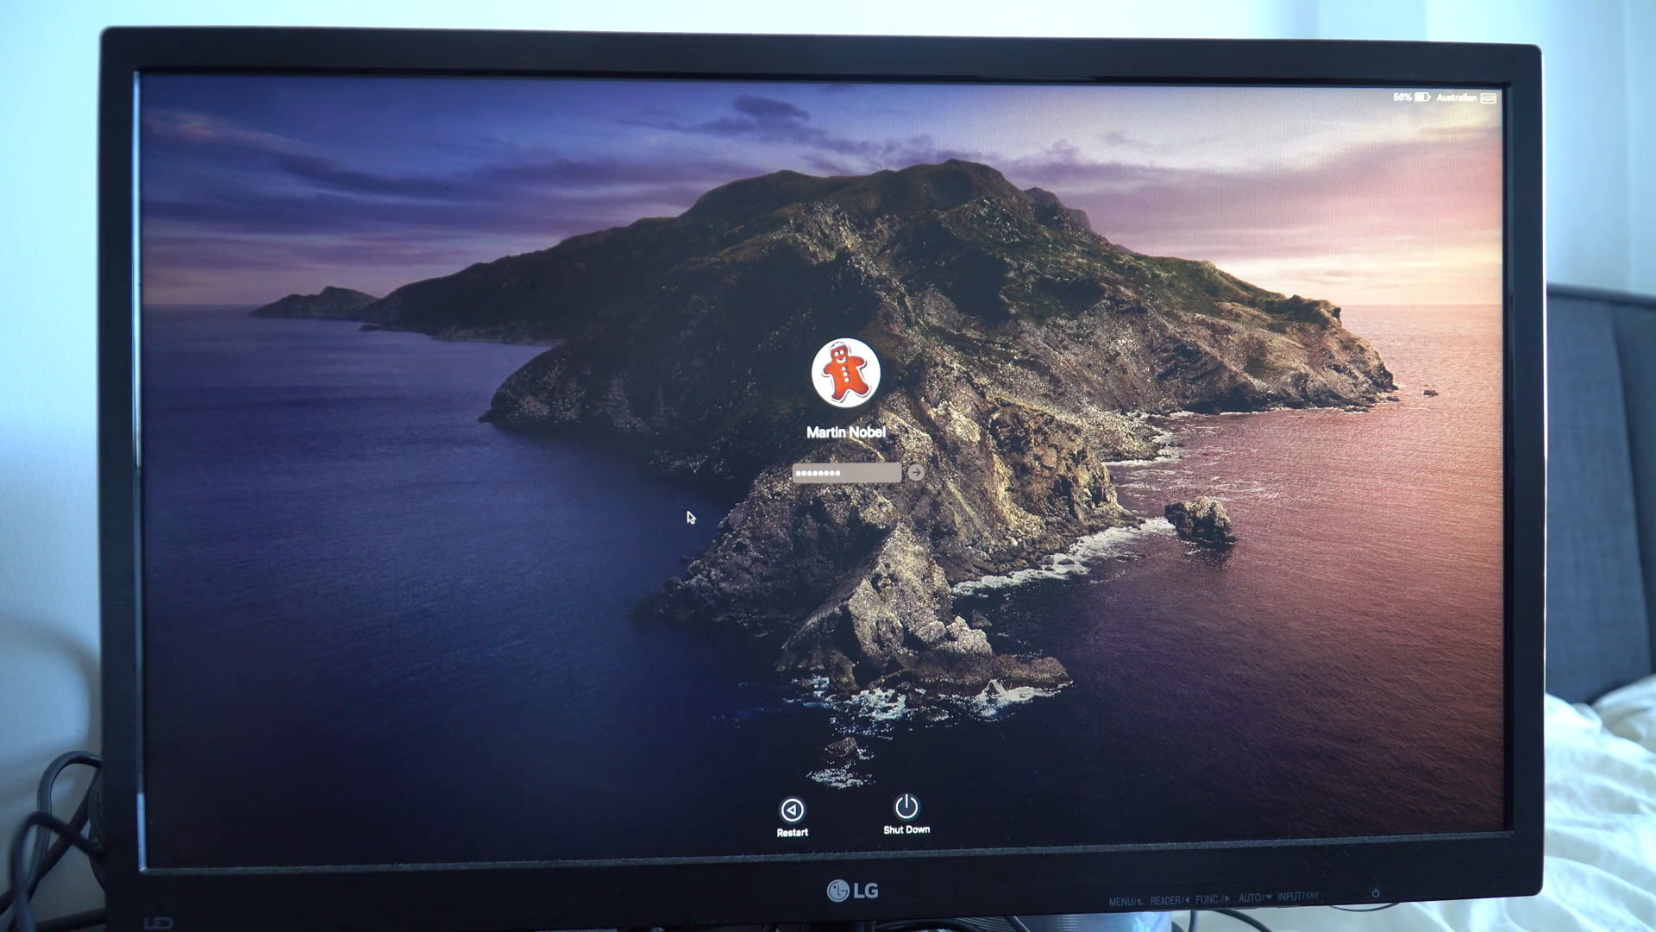